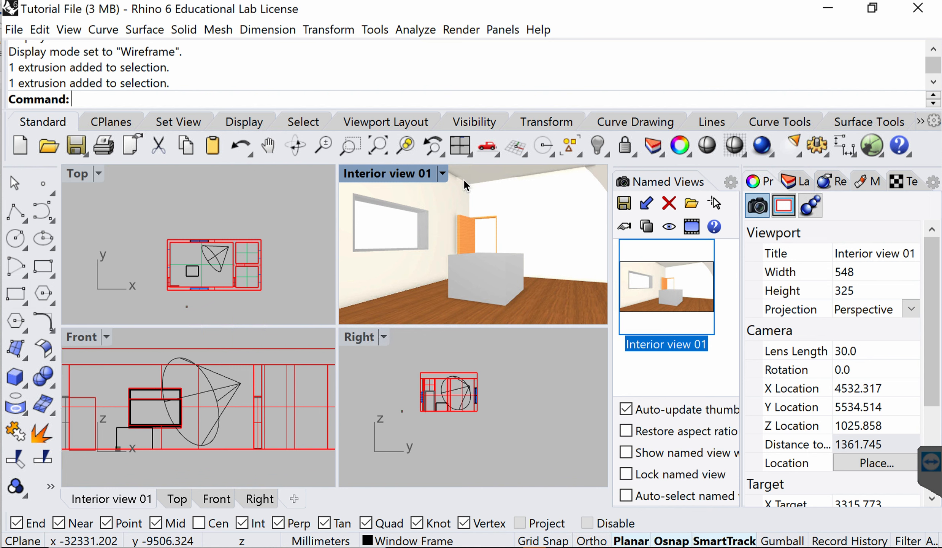
Step: Open the Rhino Options dialog from the Tools menu
{"action": "left_click", "coordinate": [427, 173]}
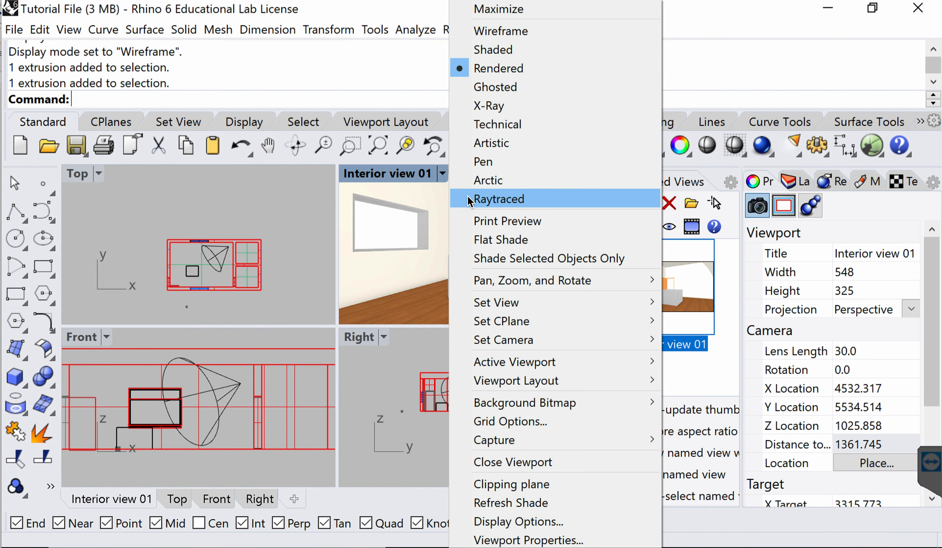
{"action": "mouse_move", "coordinate": [426, 211]}
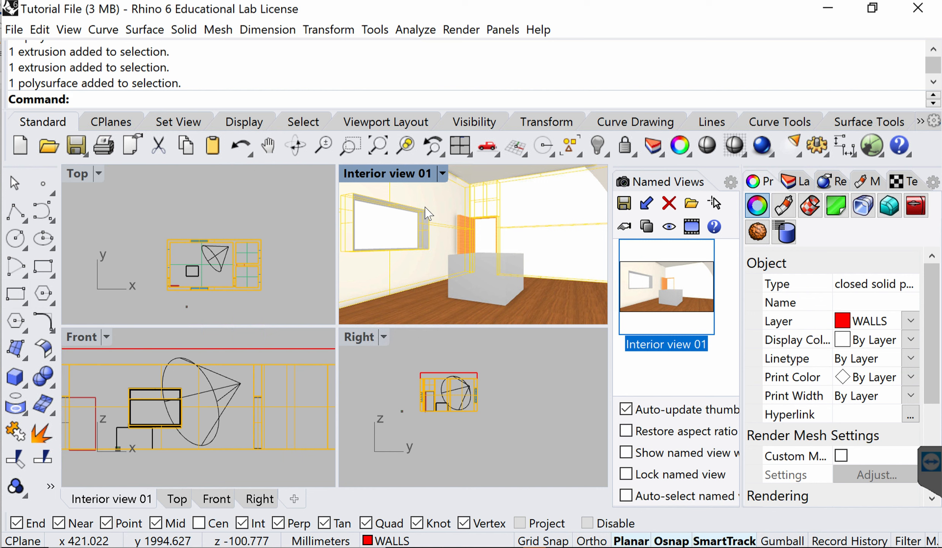
{"action": "mouse_move", "coordinate": [494, 242]}
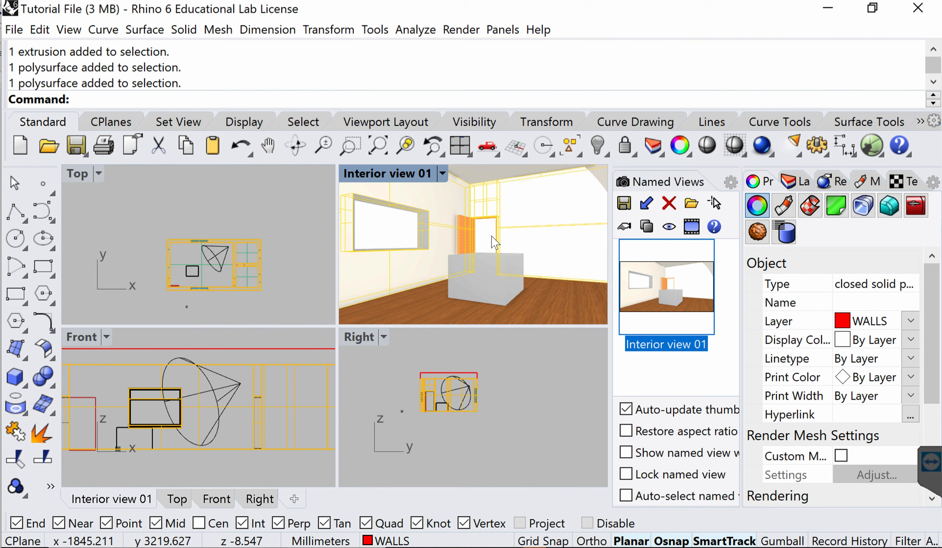
{"action": "mouse_move", "coordinate": [592, 179]}
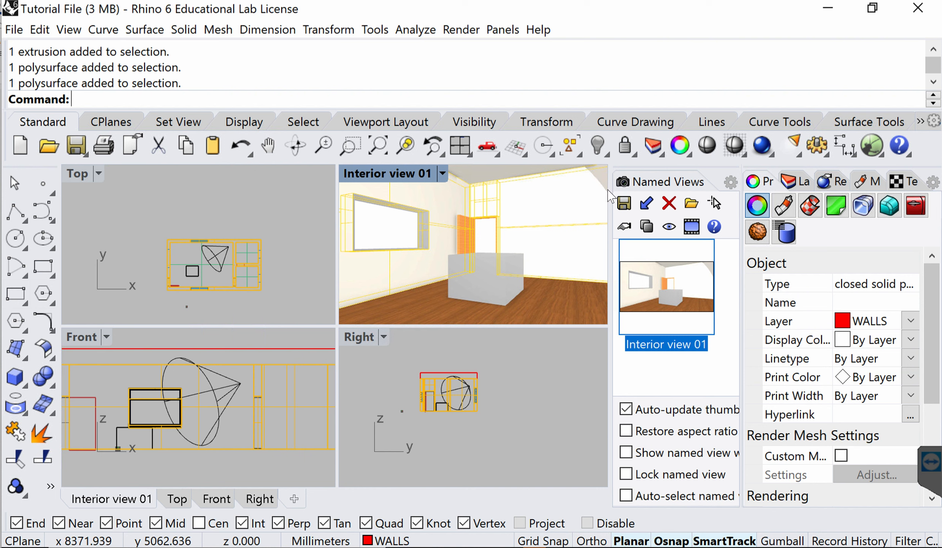
{"action": "mouse_move", "coordinate": [603, 189]}
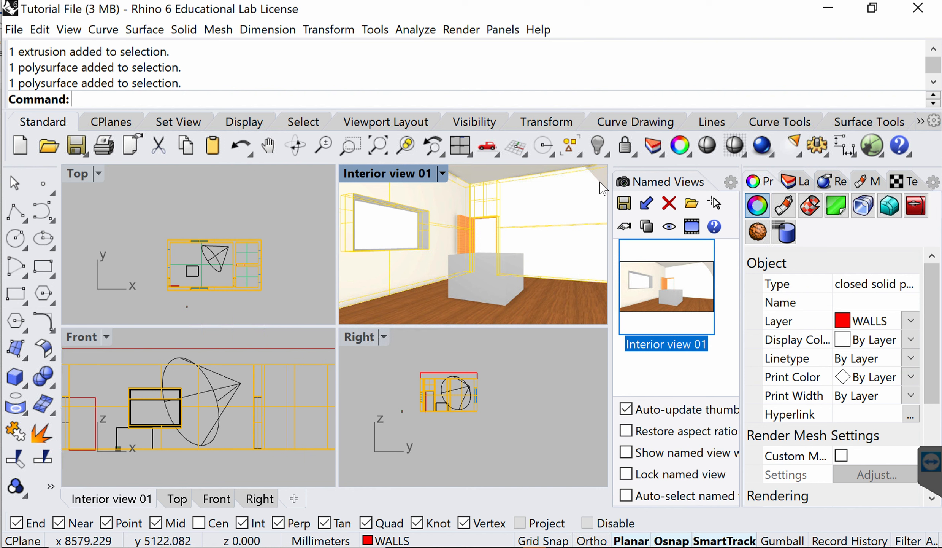
{"action": "mouse_move", "coordinate": [562, 197]}
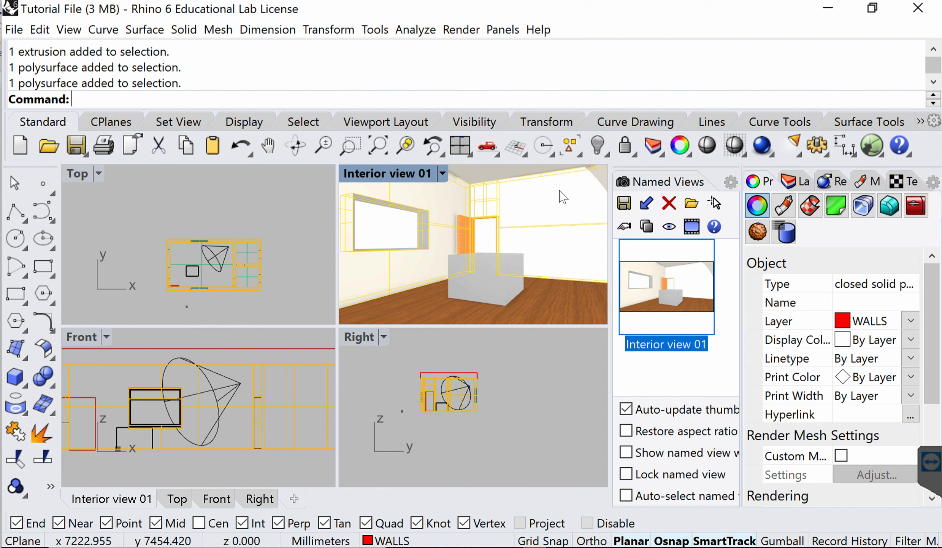
{"action": "mouse_move", "coordinate": [447, 302]}
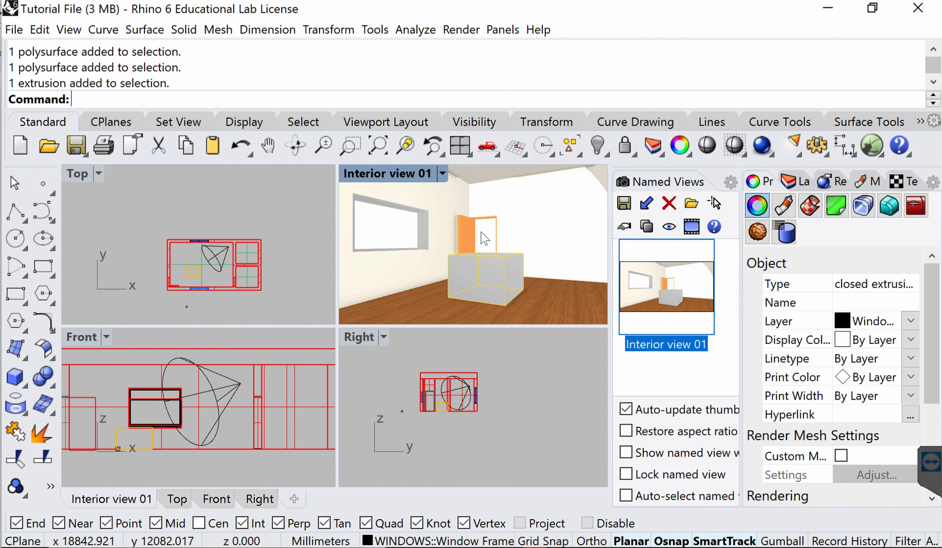
{"action": "mouse_move", "coordinate": [485, 238]}
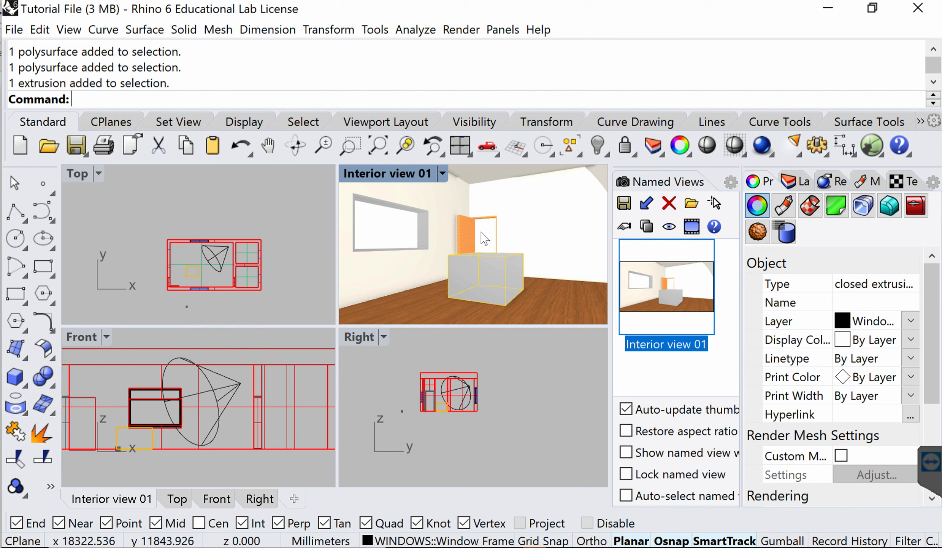
{"action": "mouse_move", "coordinate": [447, 182]}
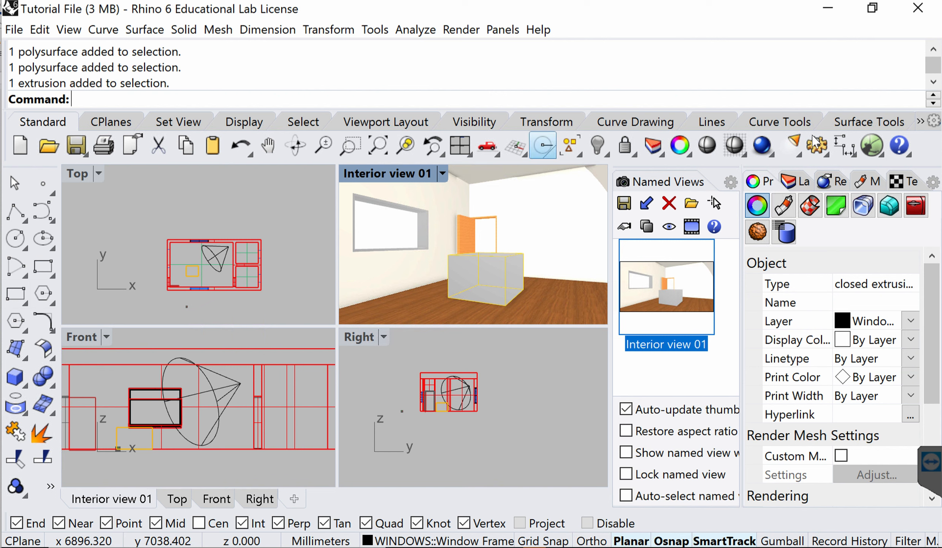
{"action": "mouse_move", "coordinate": [817, 146]}
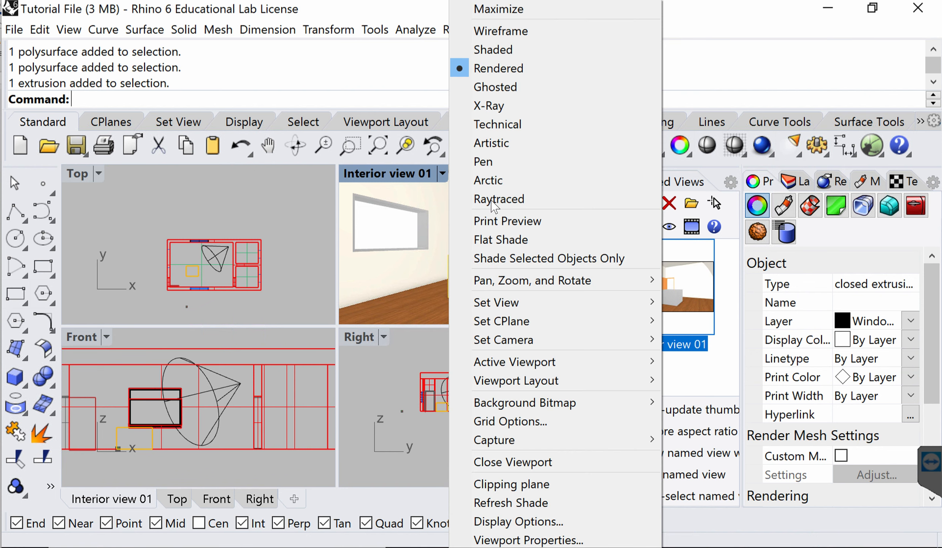
{"action": "mouse_move", "coordinate": [523, 200]}
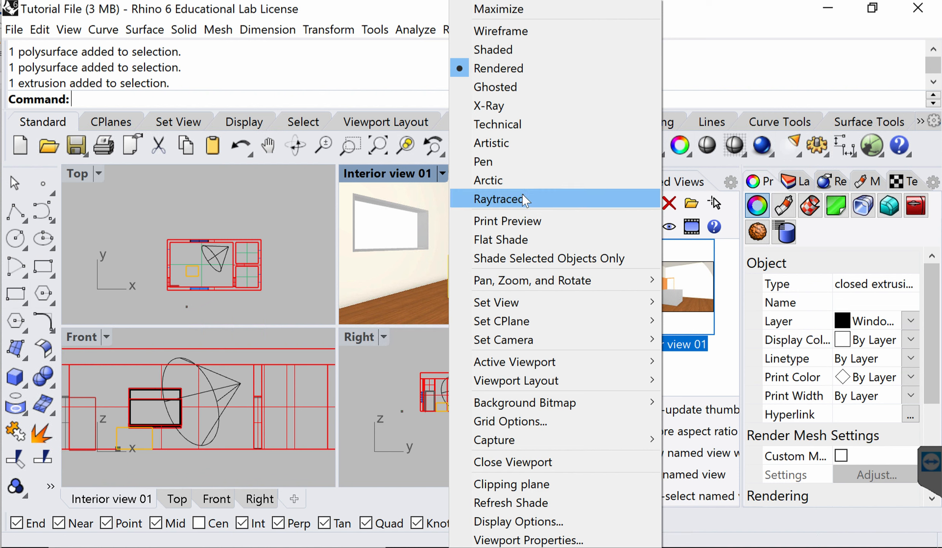
{"action": "mouse_move", "coordinate": [706, 103]}
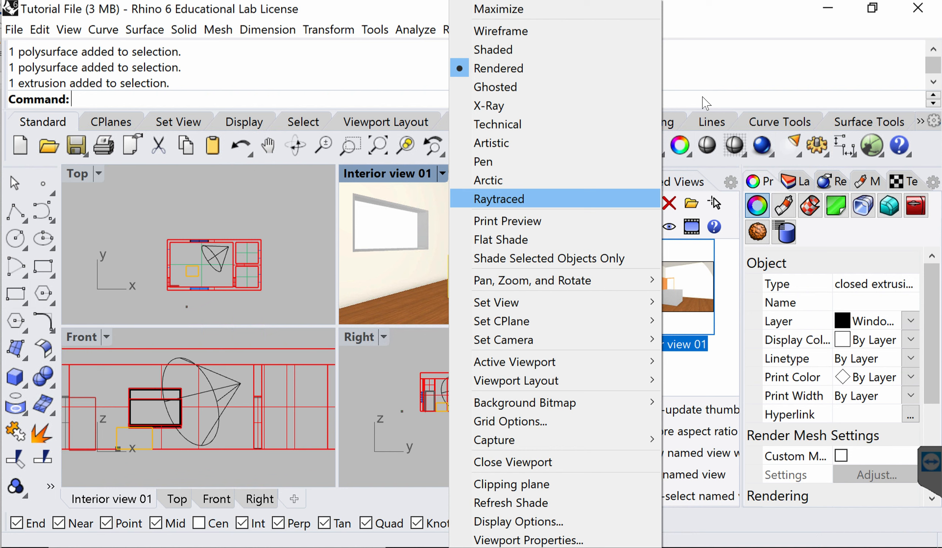
{"action": "mouse_move", "coordinate": [483, 161]}
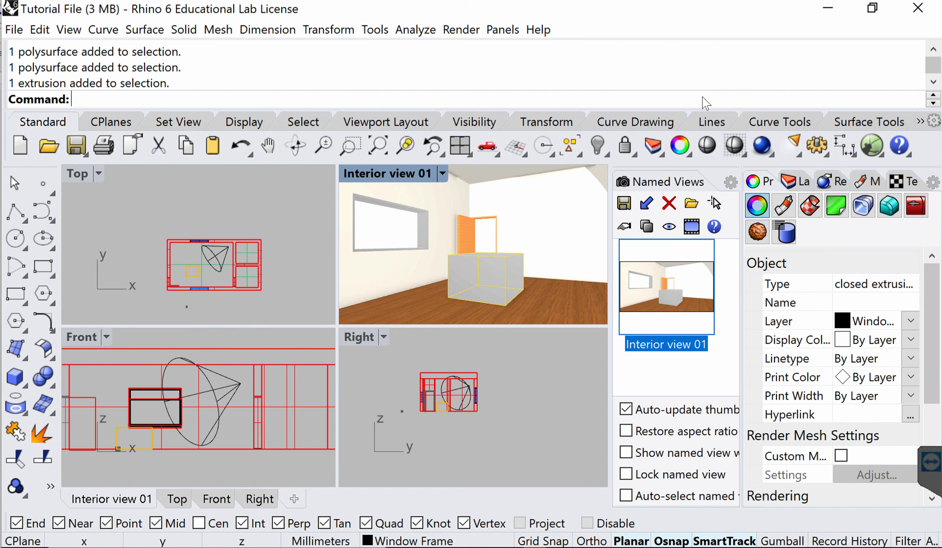
{"action": "mouse_move", "coordinate": [762, 157]}
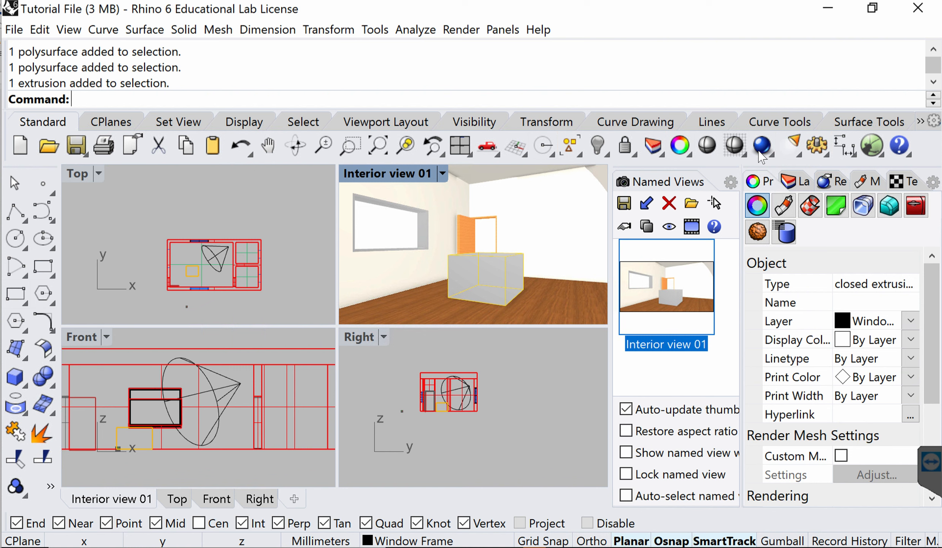
{"action": "mouse_move", "coordinate": [761, 146]}
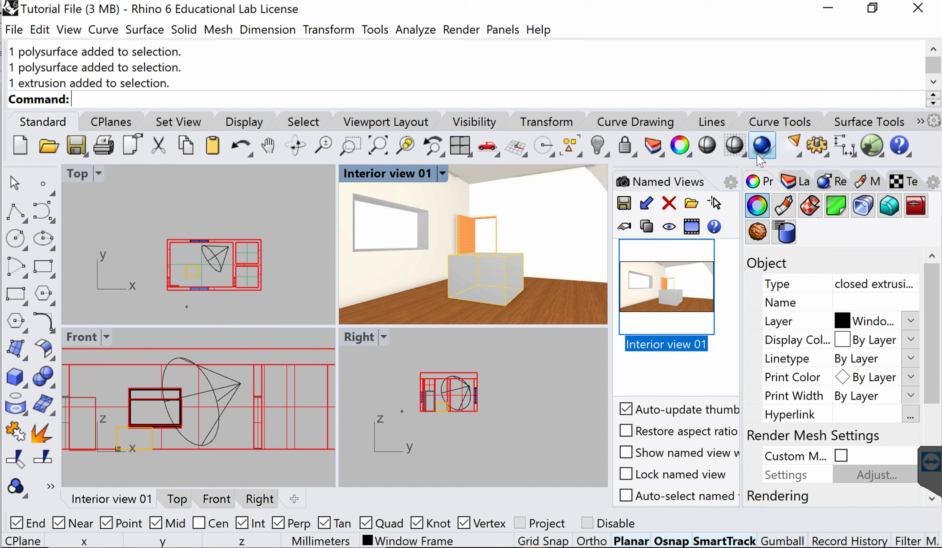
{"action": "mouse_move", "coordinate": [415, 46]}
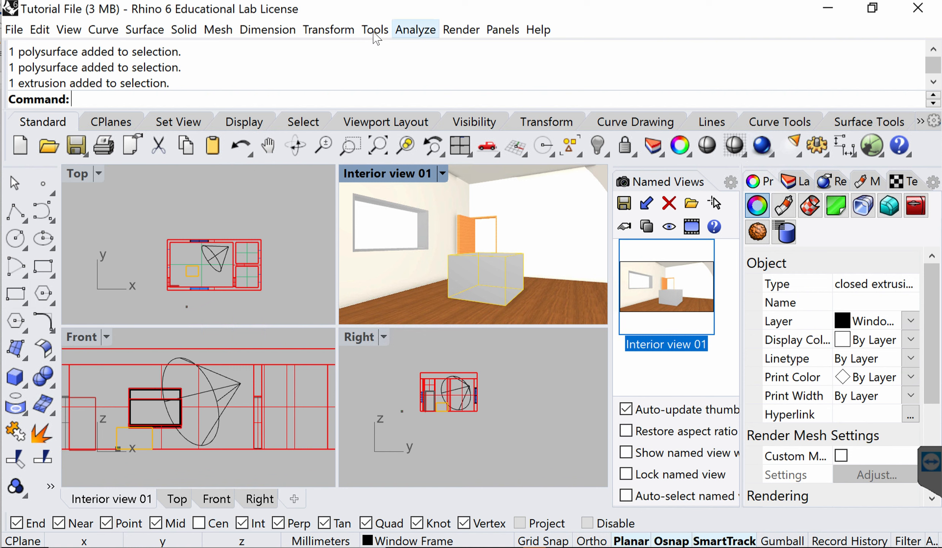
{"action": "left_click", "coordinate": [374, 29]}
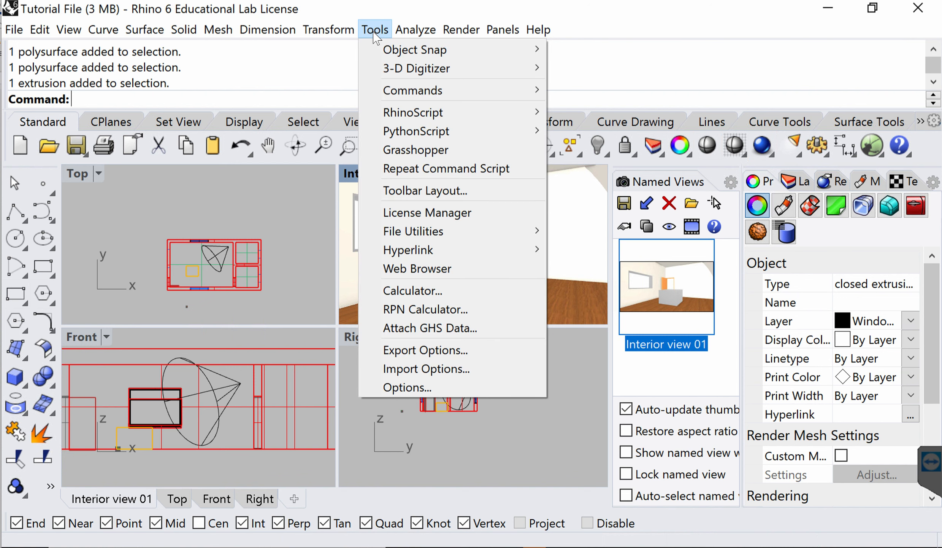
{"action": "mouse_move", "coordinate": [407, 387]}
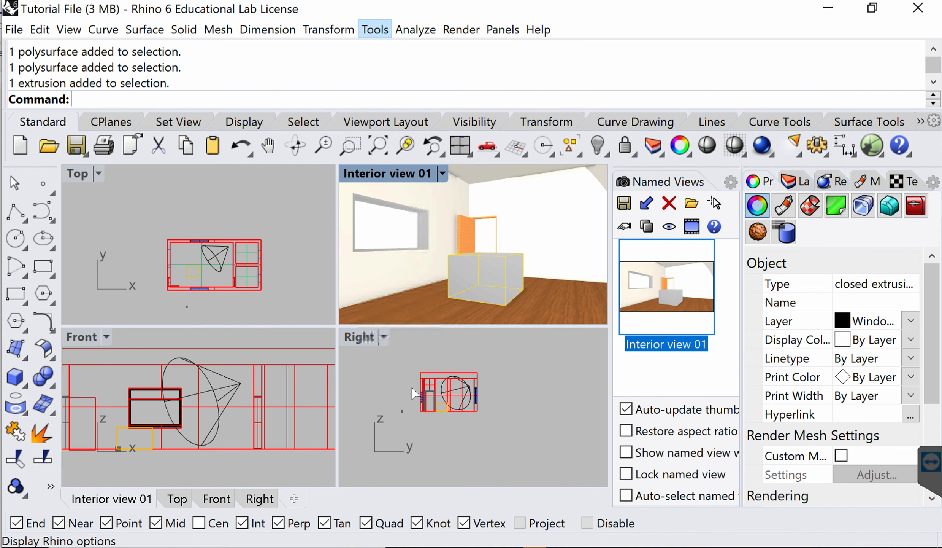
{"action": "left_click", "coordinate": [375, 29]}
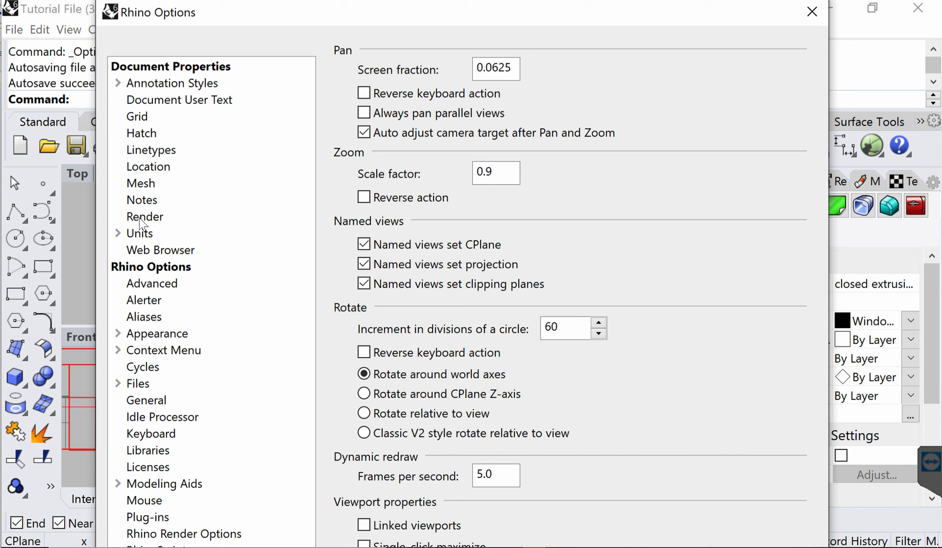
Step: Set the Render output size to 1920 x 1080 (16:9) at 150 DPI
{"action": "left_click", "coordinate": [144, 217]}
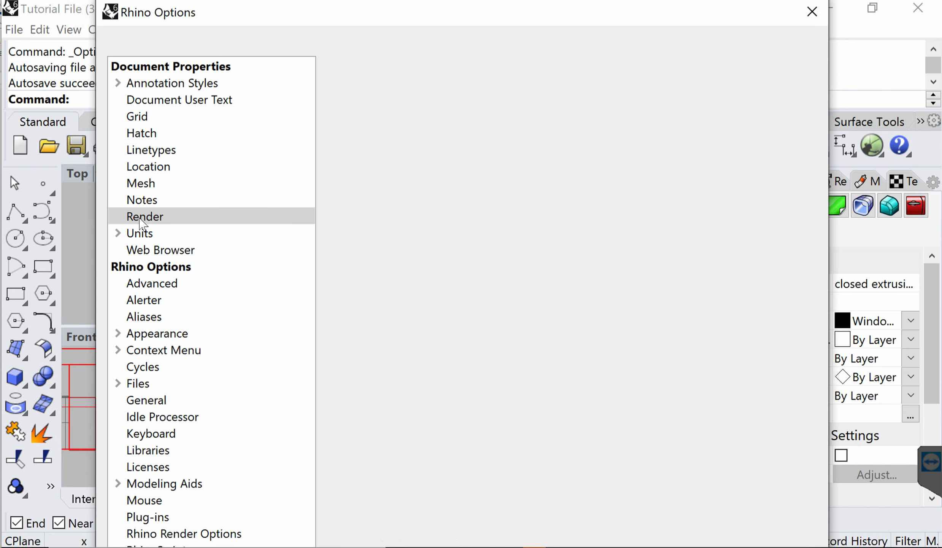
{"action": "left_click", "coordinate": [144, 216]}
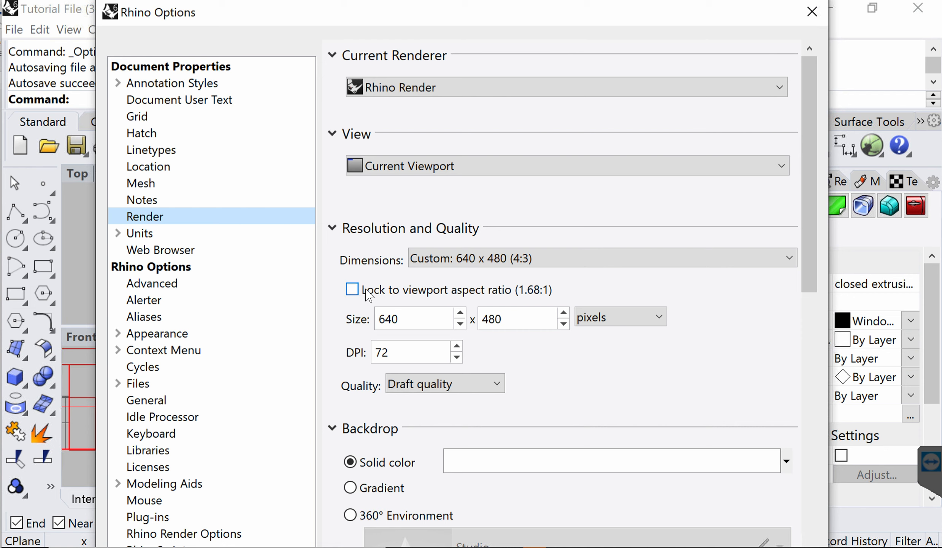
{"action": "mouse_move", "coordinate": [480, 146]}
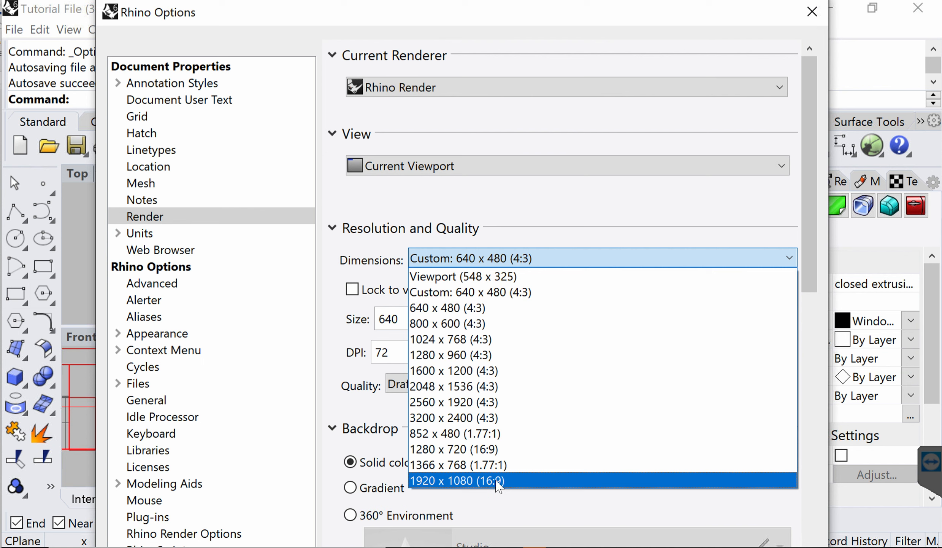
{"action": "mouse_move", "coordinate": [522, 484]}
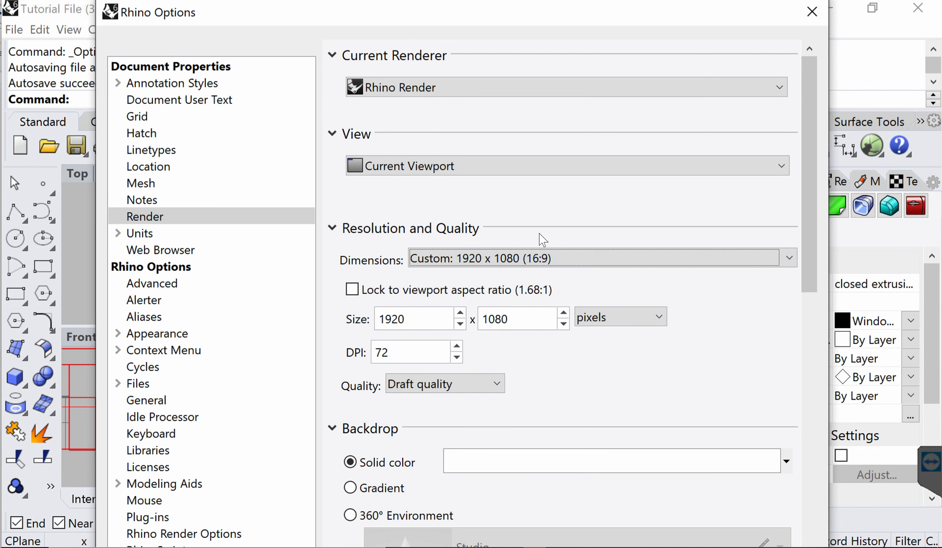
{"action": "left_click", "coordinate": [788, 258]}
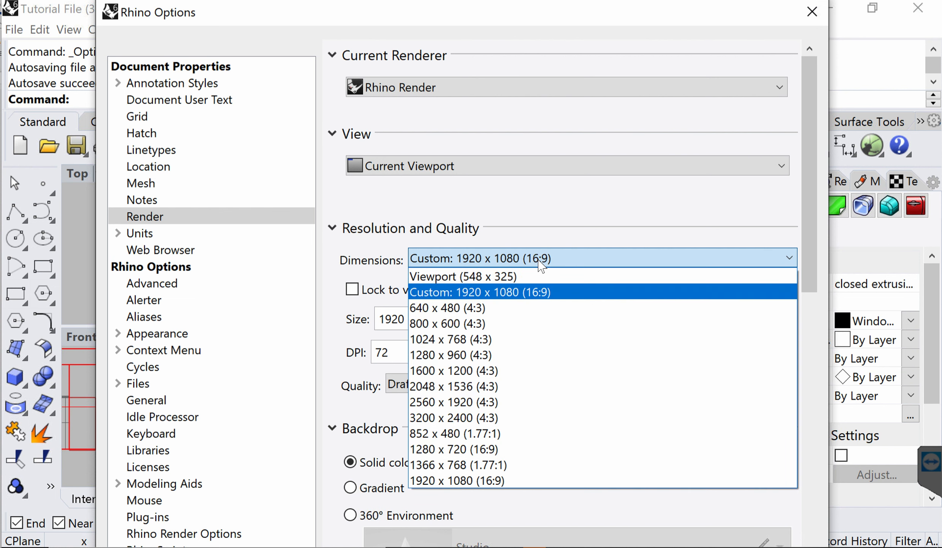
{"action": "mouse_move", "coordinate": [531, 416]}
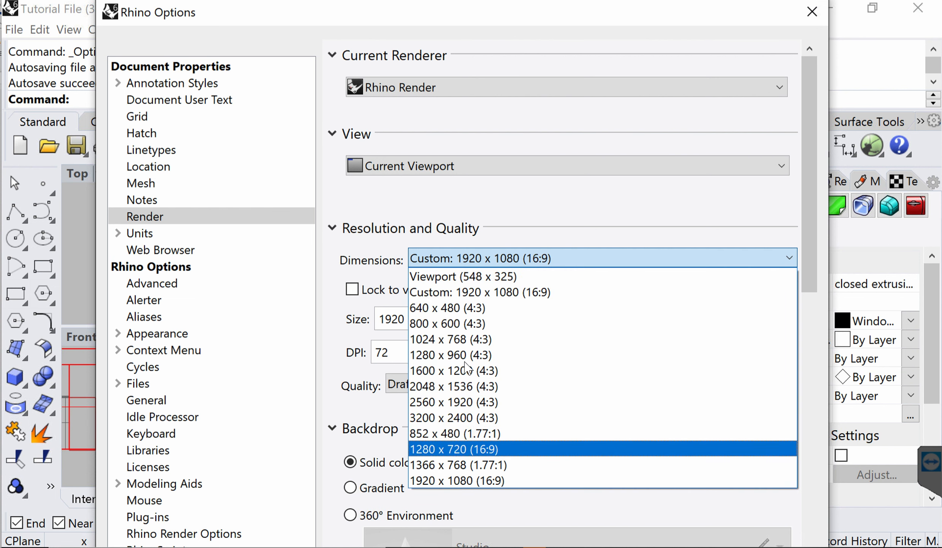
{"action": "mouse_move", "coordinate": [475, 456]}
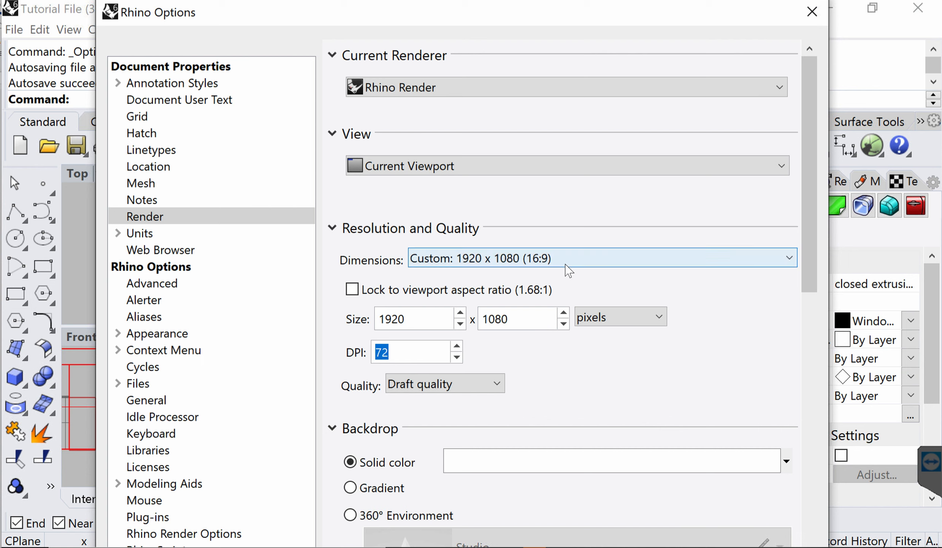
{"action": "type", "text": "150"}
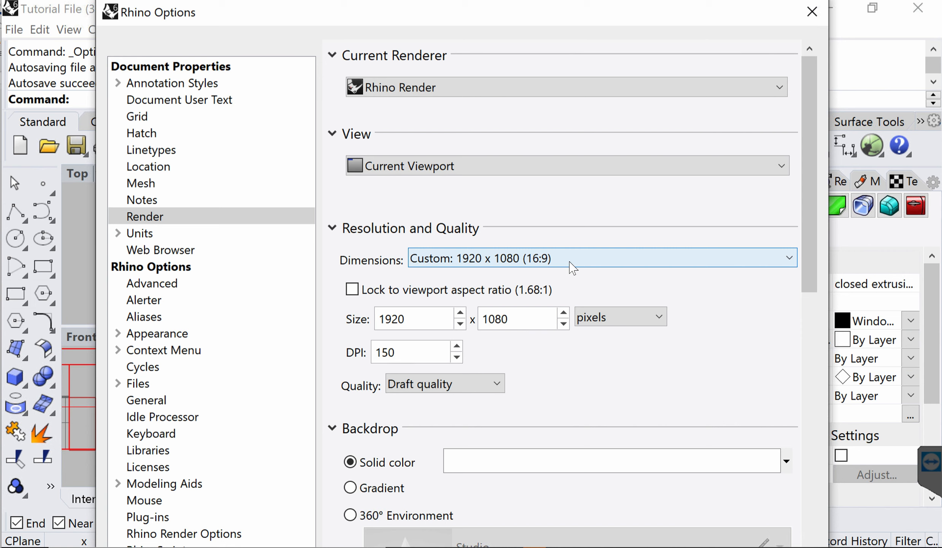
{"action": "left_click", "coordinate": [415, 352]}
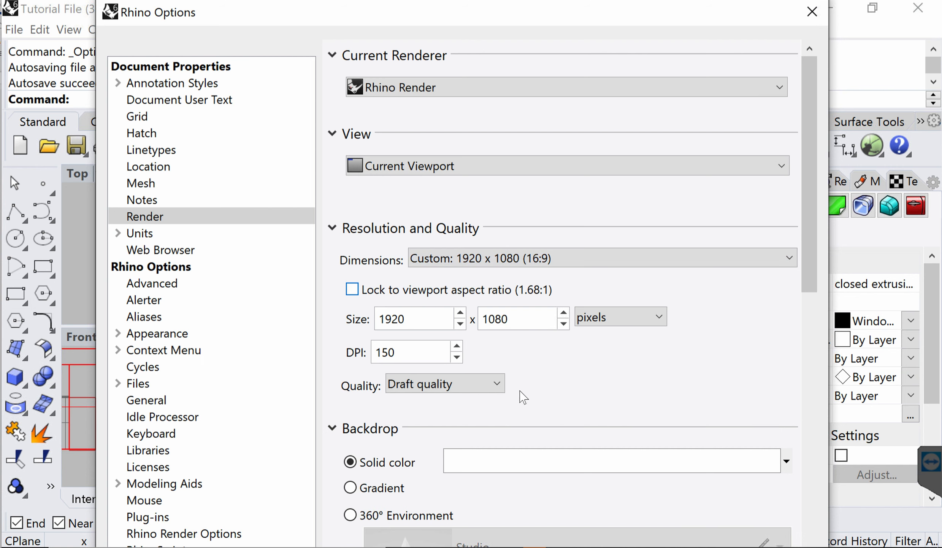
Step: Change the render Quality from draft to Final quality
{"action": "left_click", "coordinate": [409, 352]}
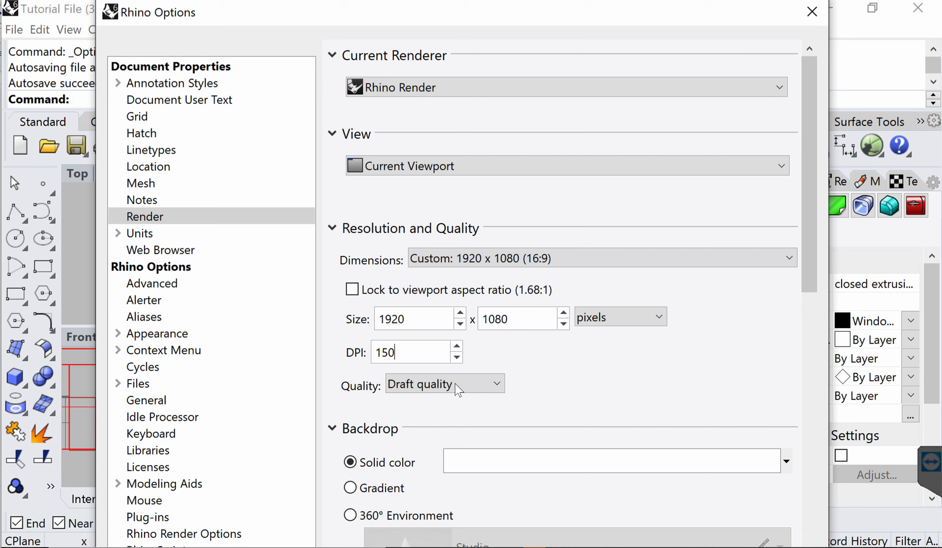
{"action": "left_click", "coordinate": [444, 383]}
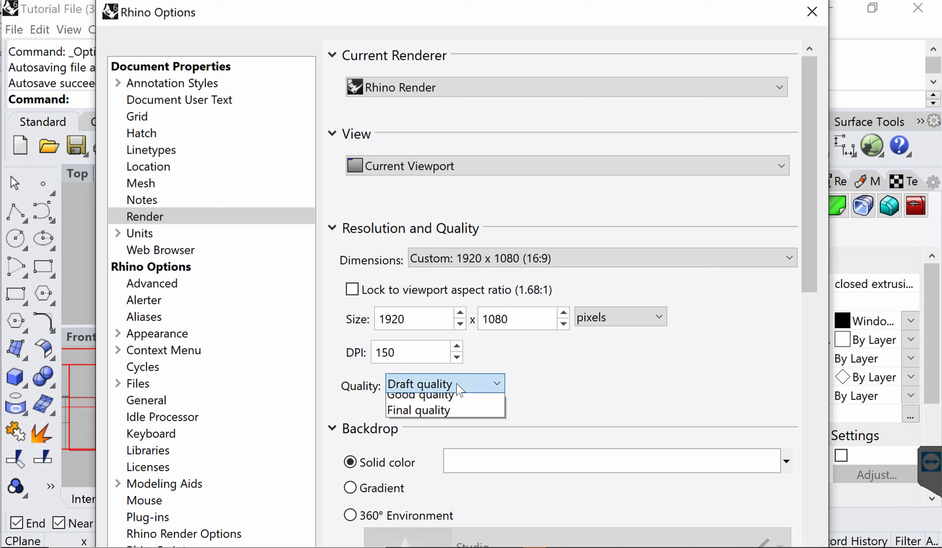
{"action": "mouse_move", "coordinate": [441, 449]}
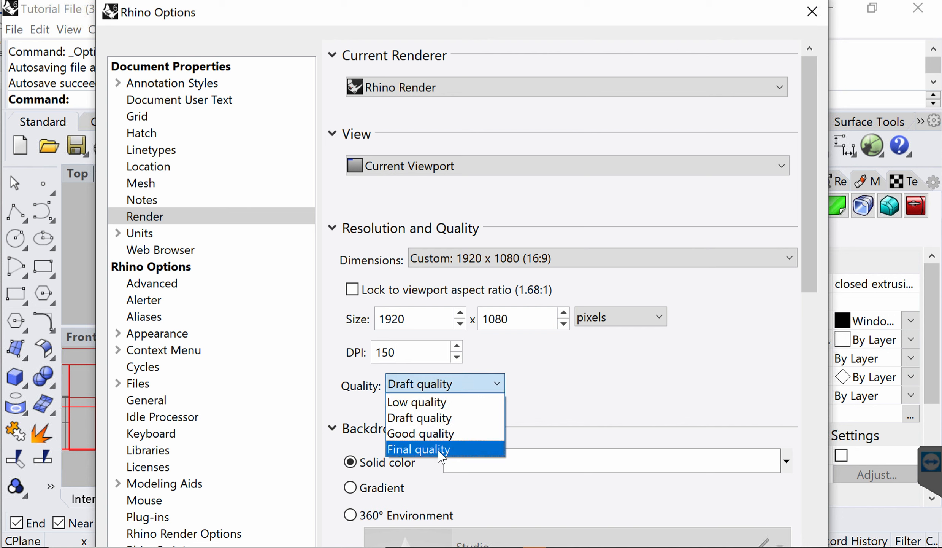
{"action": "left_click", "coordinate": [419, 449]}
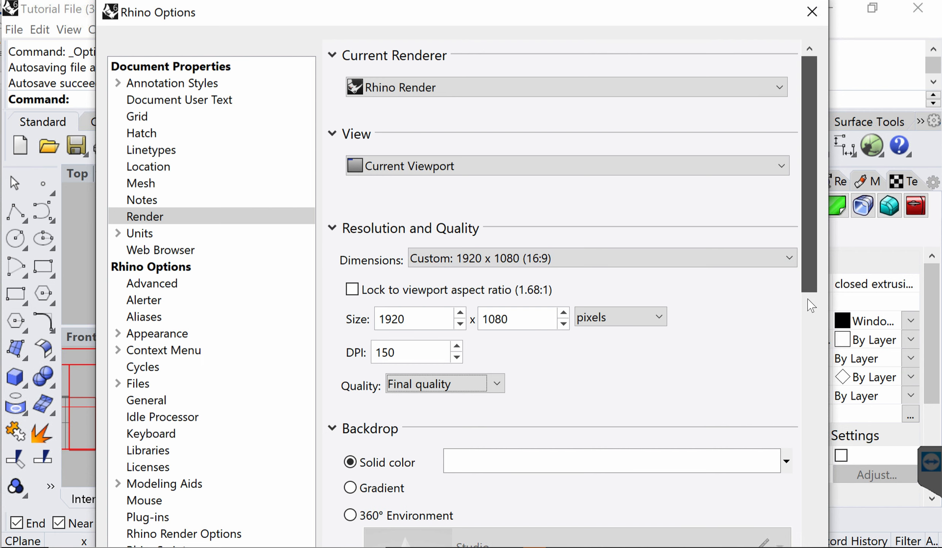
{"action": "scroll", "scroll_direction": "down", "scroll_amount": 3}
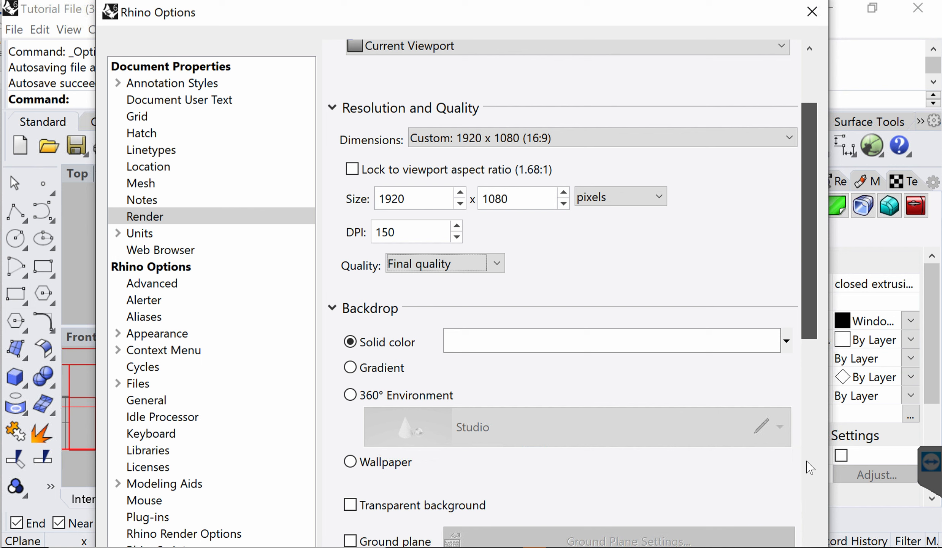
{"action": "scroll", "scroll_direction": "down", "scroll_amount": 3}
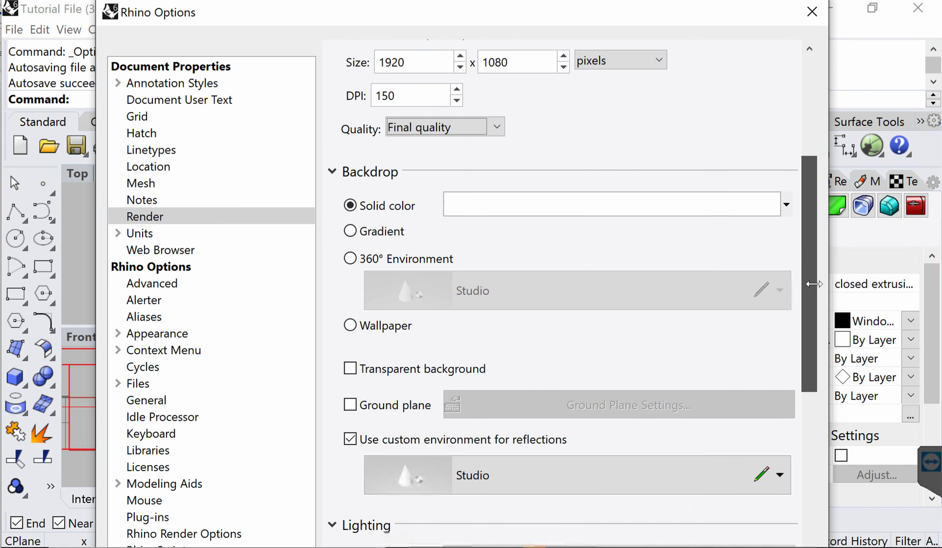
{"action": "scroll", "scroll_direction": "down", "scroll_amount": 3}
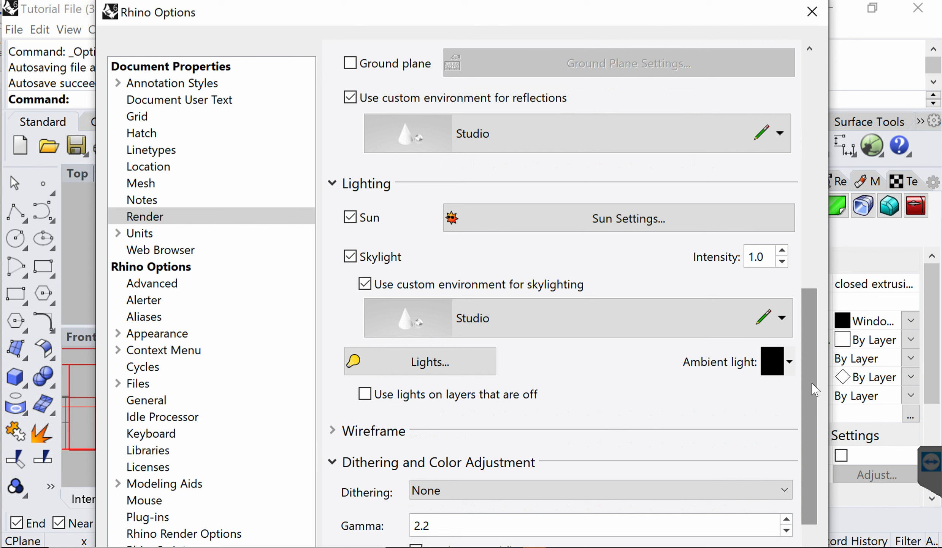
{"action": "mouse_move", "coordinate": [768, 413]}
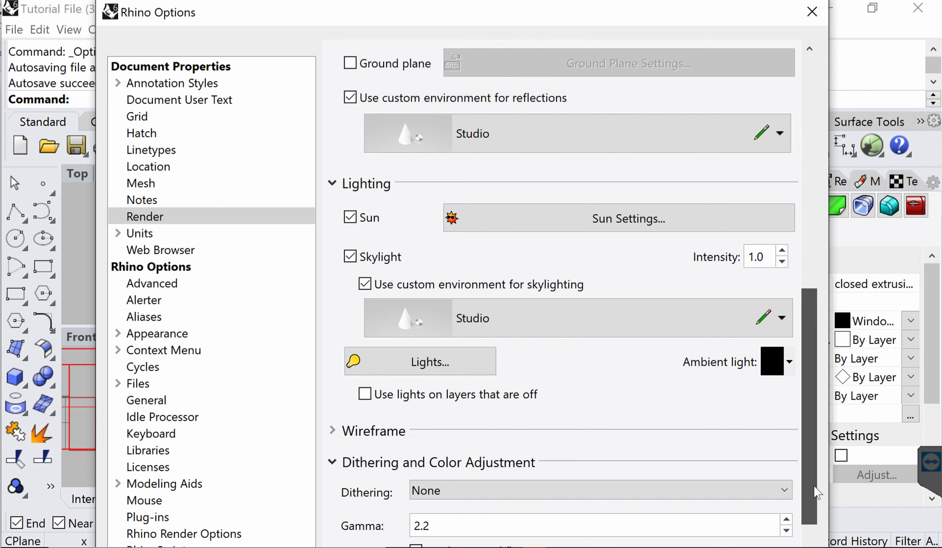
{"action": "scroll", "scroll_direction": "down", "scroll_amount": 3}
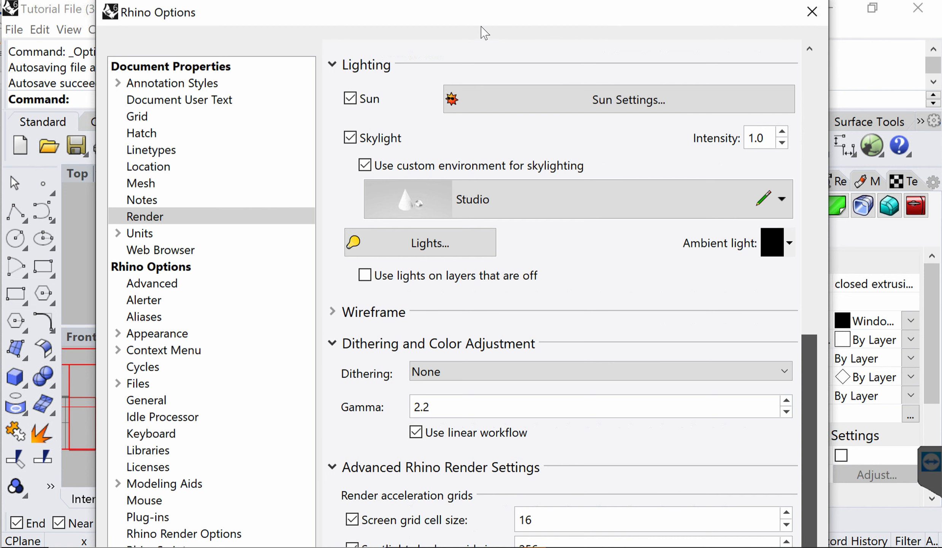
{"action": "scroll", "scroll_direction": "down", "scroll_amount": 3}
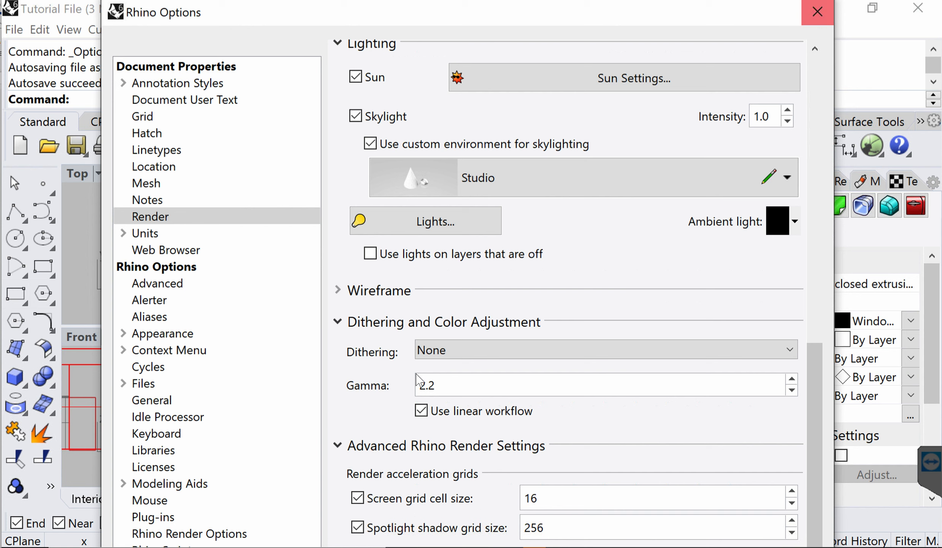
{"action": "mouse_move", "coordinate": [817, 12]}
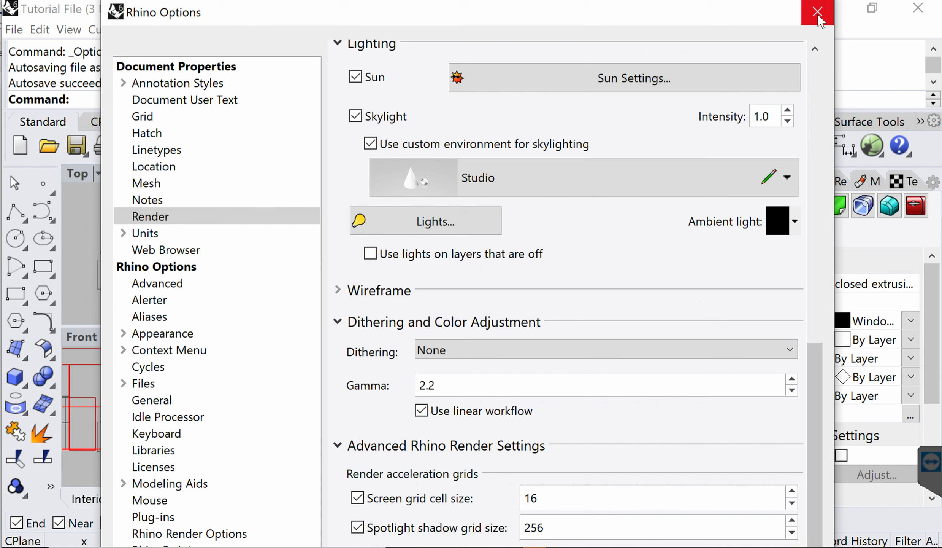
Step: Close Rhino Options and start rendering Interior view 01
{"action": "left_click", "coordinate": [817, 12]}
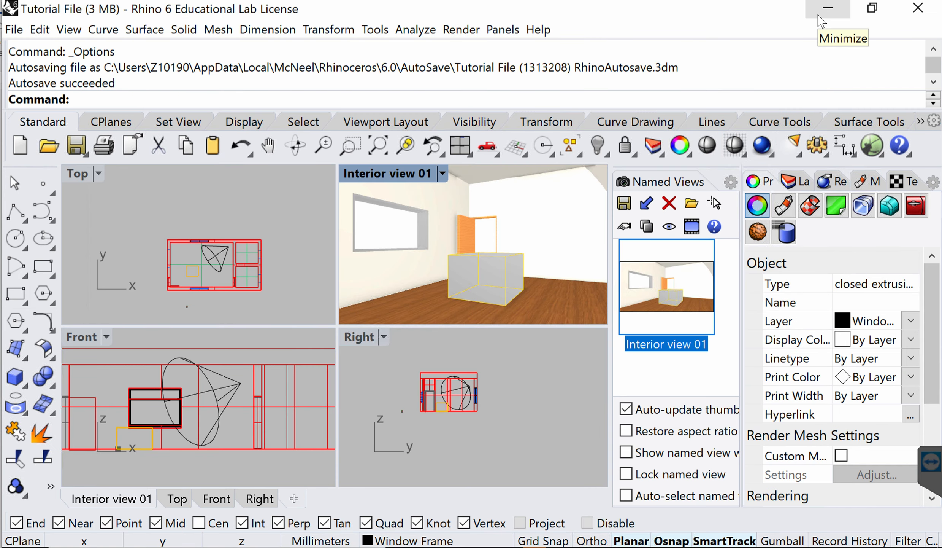
{"action": "mouse_move", "coordinate": [763, 150]}
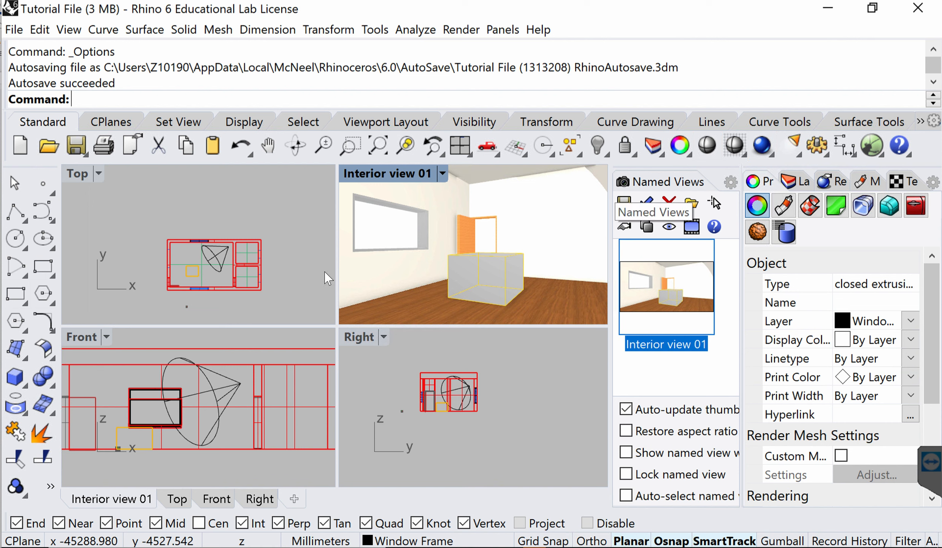
{"action": "mouse_move", "coordinate": [772, 158]}
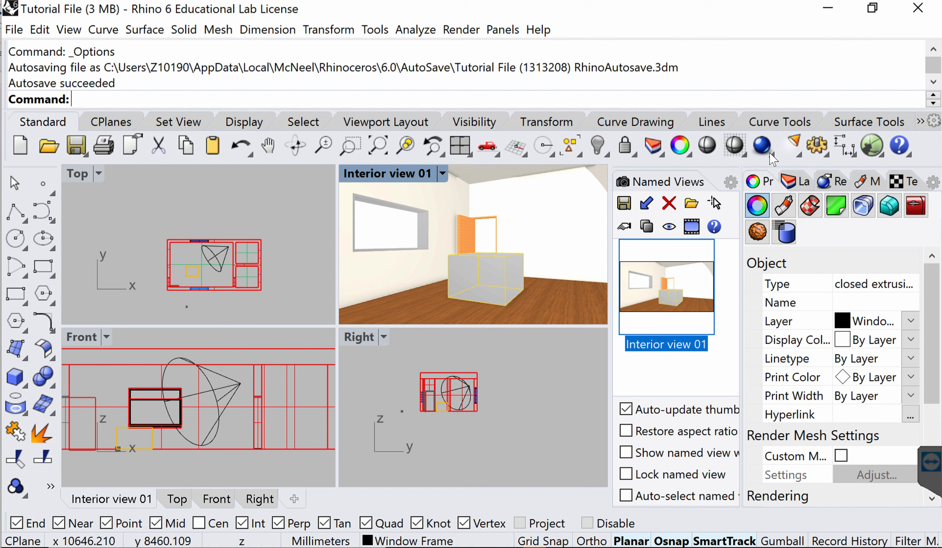
{"action": "mouse_move", "coordinate": [761, 144]}
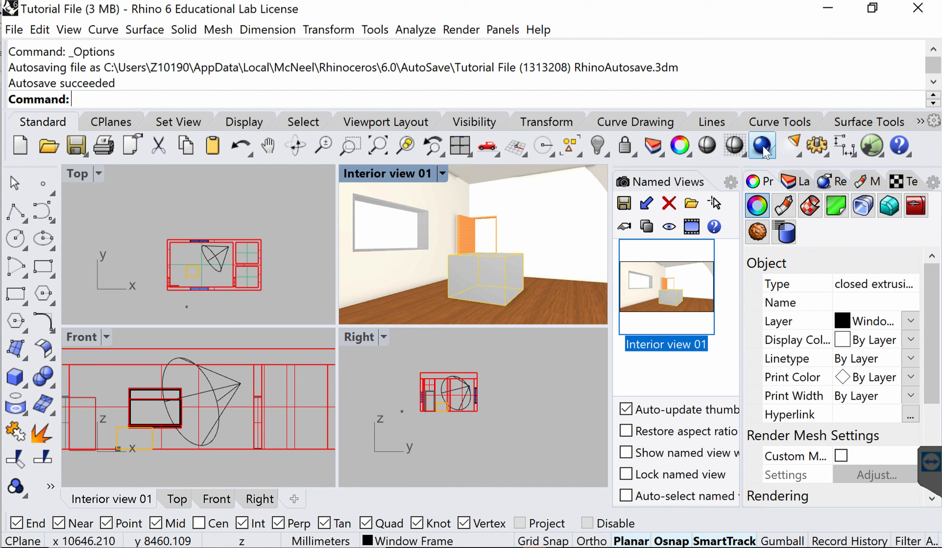
{"action": "left_click", "coordinate": [762, 146]}
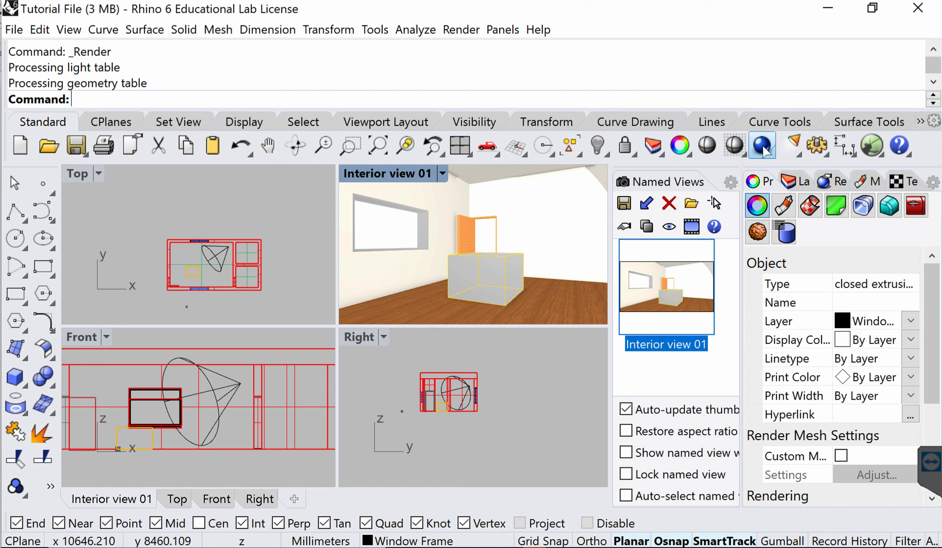
Step: Trigger the render again while the Rhino Render window processes Interior view 01
{"action": "left_click", "coordinate": [762, 145]}
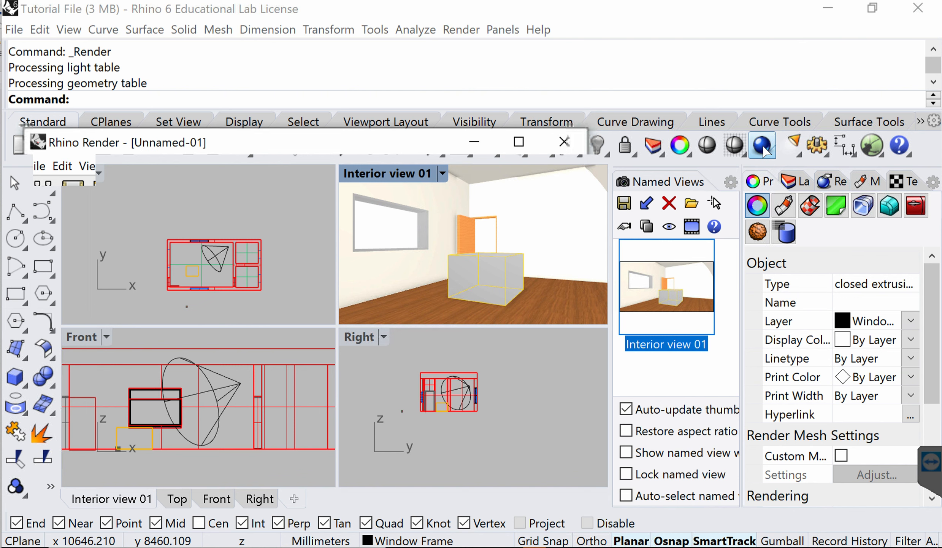
{"action": "left_click", "coordinate": [762, 145]}
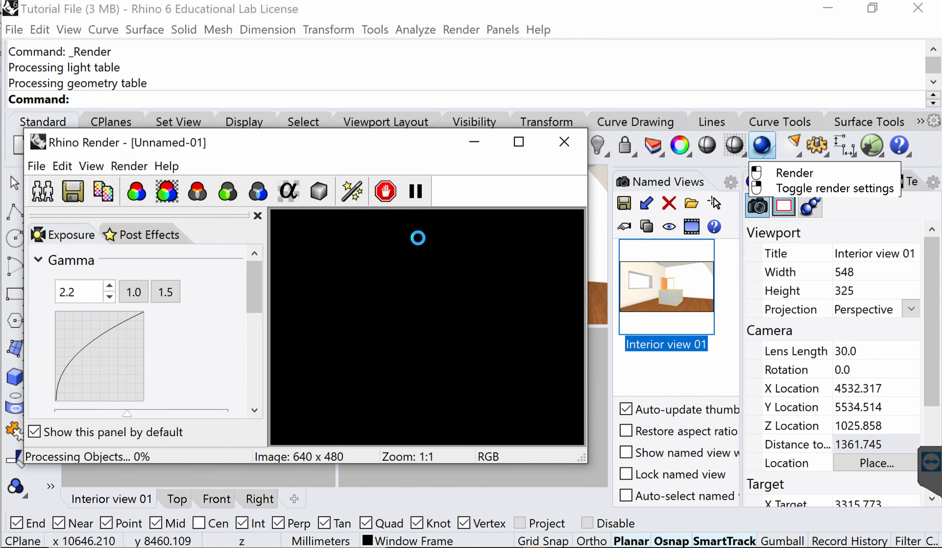
{"action": "mouse_move", "coordinate": [421, 244]}
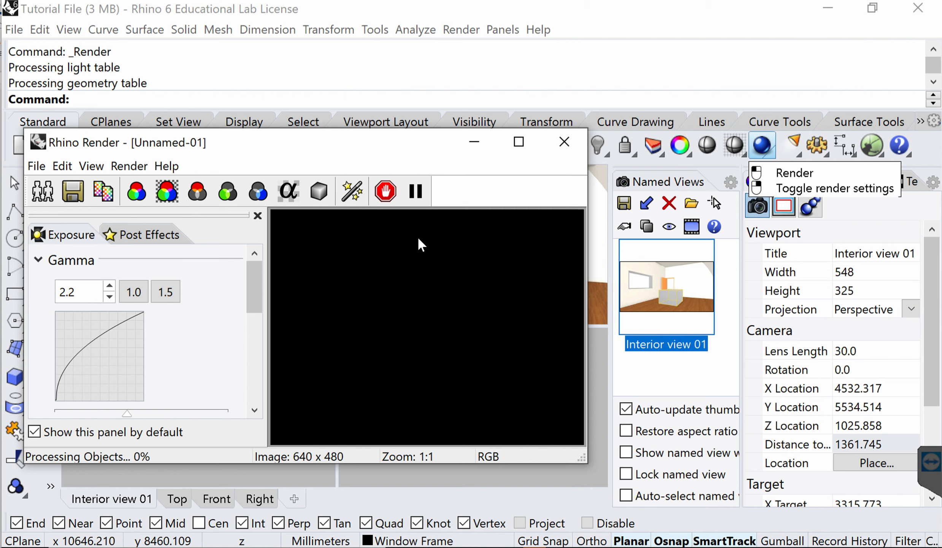
{"action": "mouse_move", "coordinate": [373, 322]}
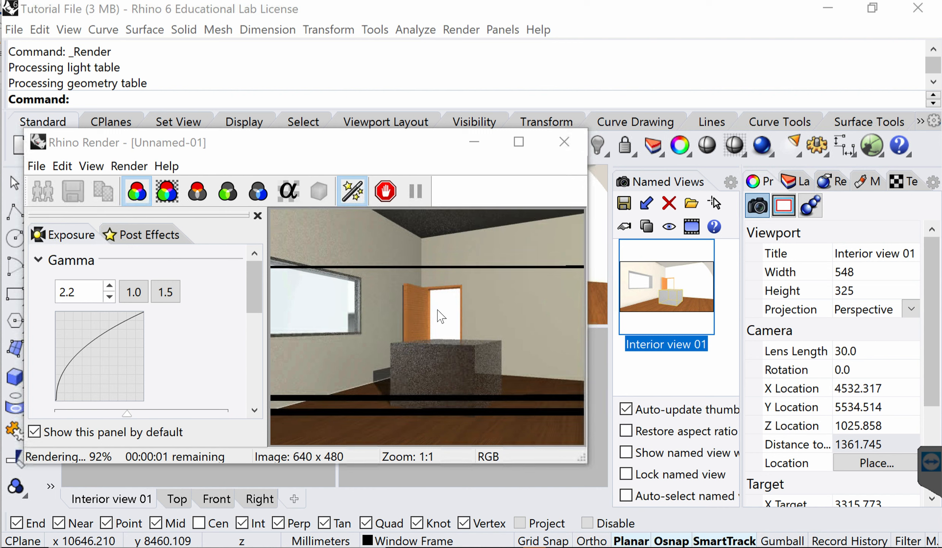
{"action": "mouse_move", "coordinate": [491, 257]}
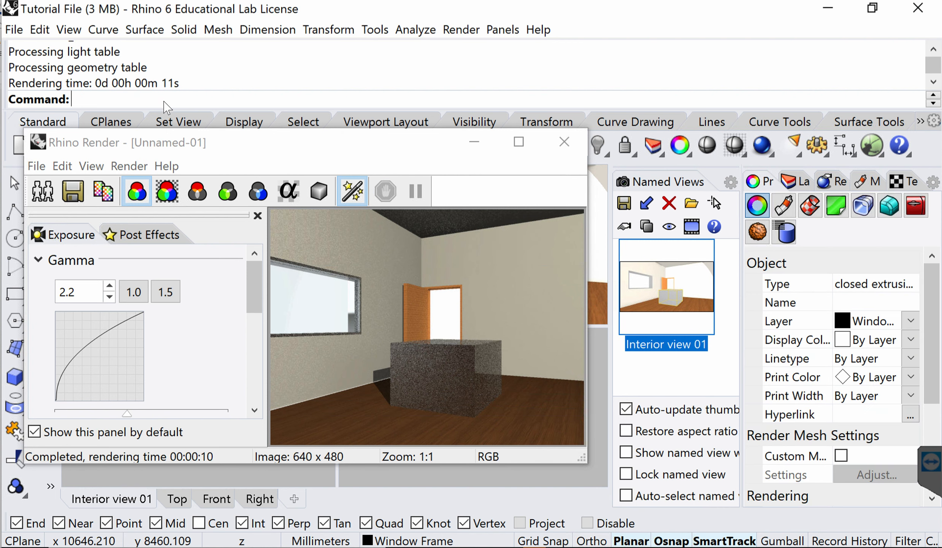
{"action": "mouse_move", "coordinate": [577, 163]}
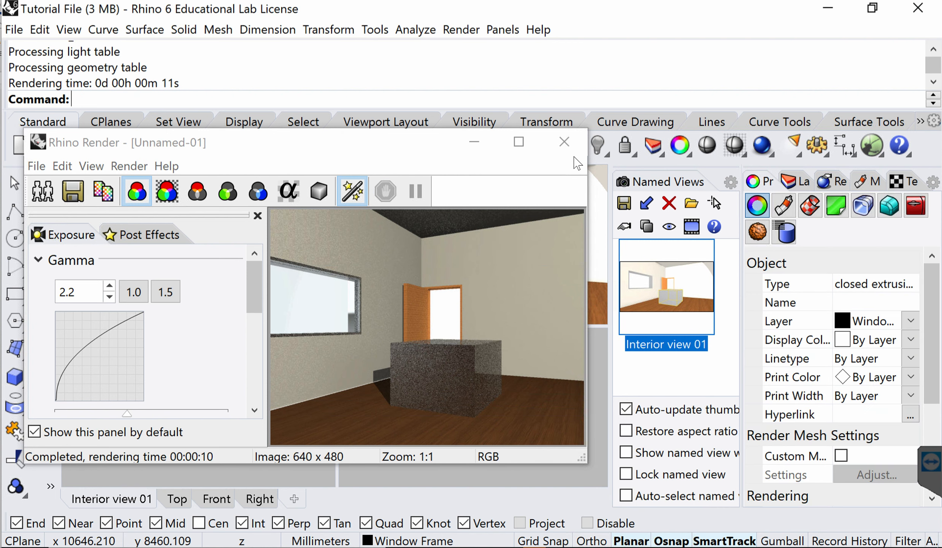
{"action": "mouse_move", "coordinate": [66, 204]}
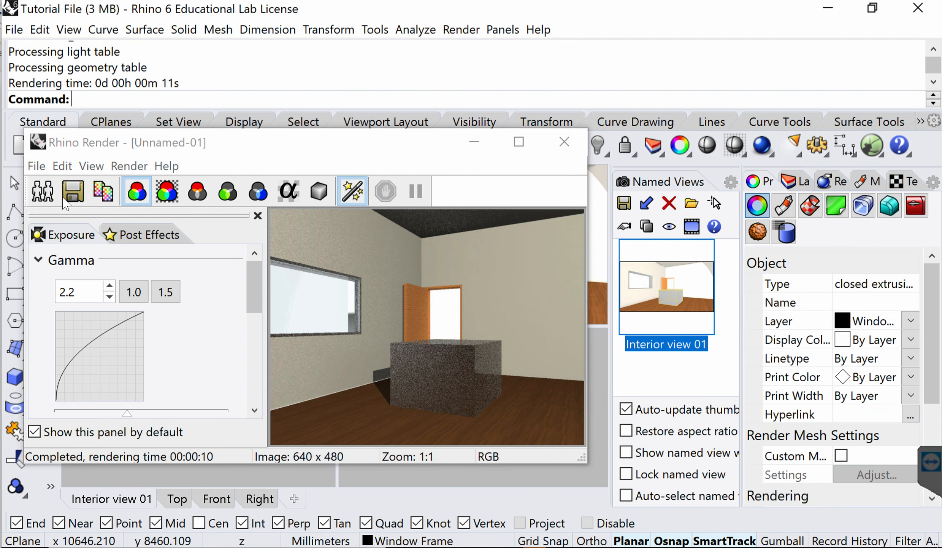
{"action": "mouse_move", "coordinate": [73, 204]}
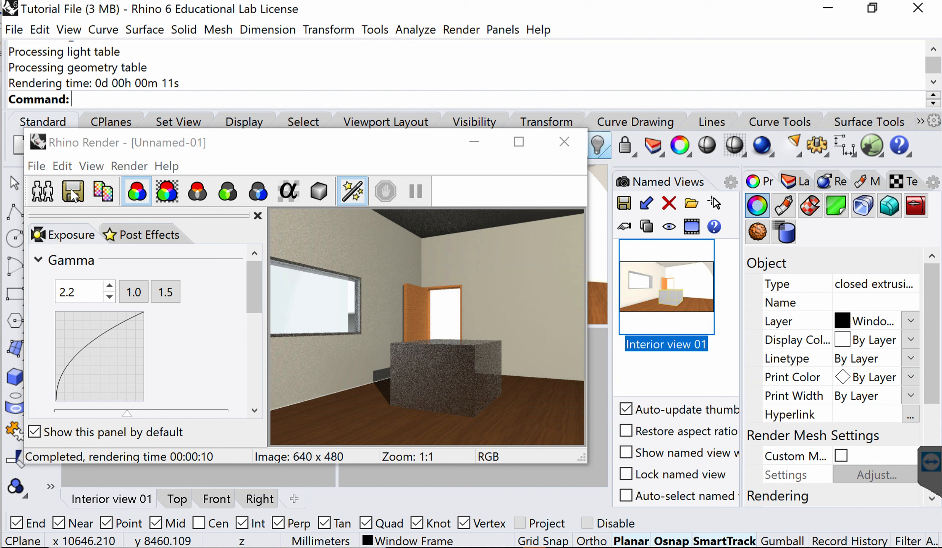
{"action": "mouse_move", "coordinate": [72, 191]}
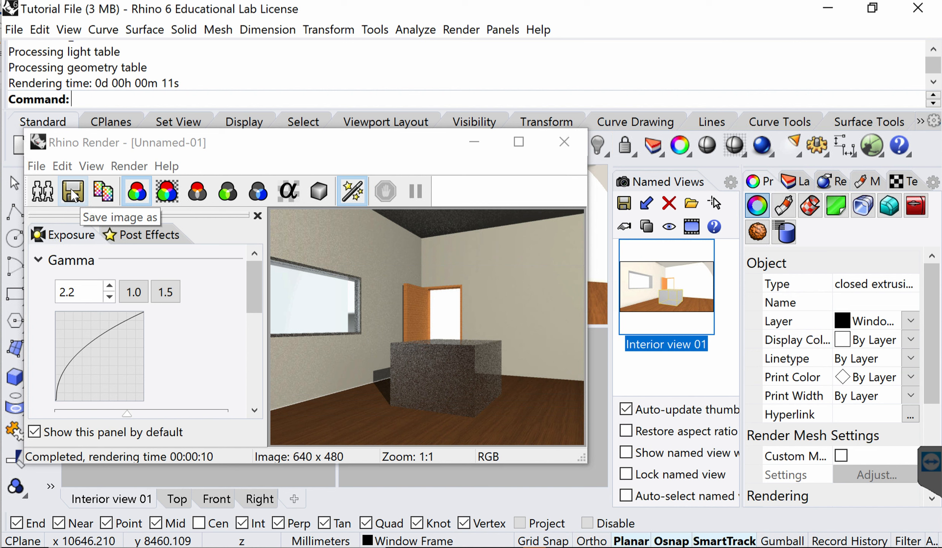
{"action": "mouse_move", "coordinate": [563, 141]}
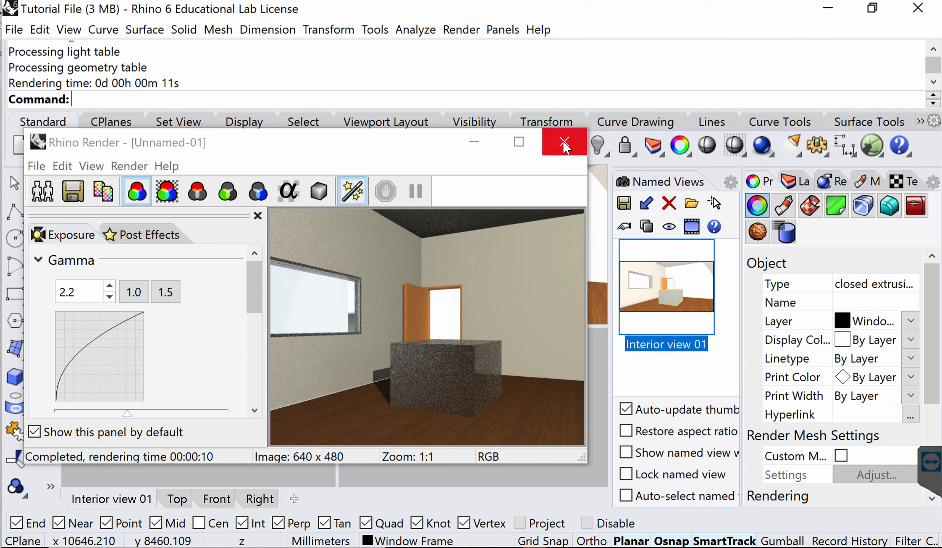
{"action": "mouse_move", "coordinate": [563, 144]}
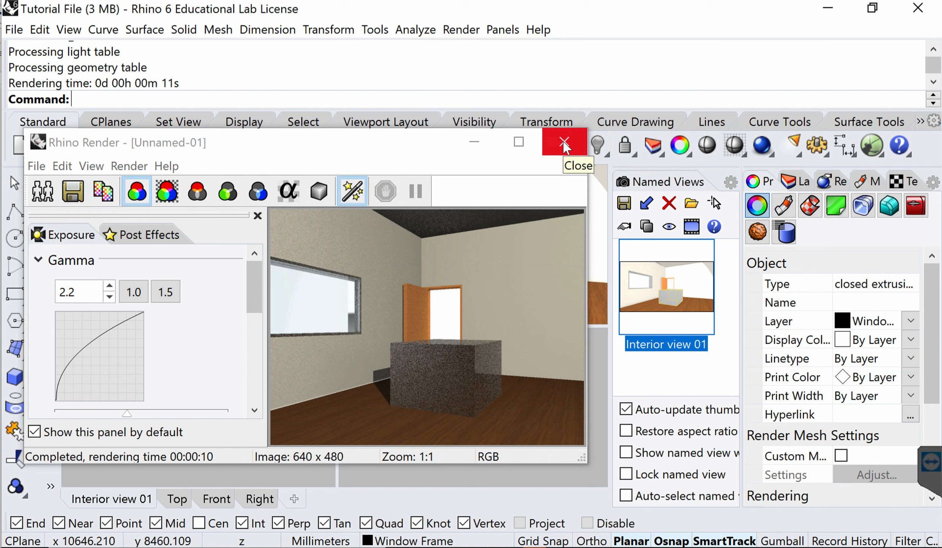